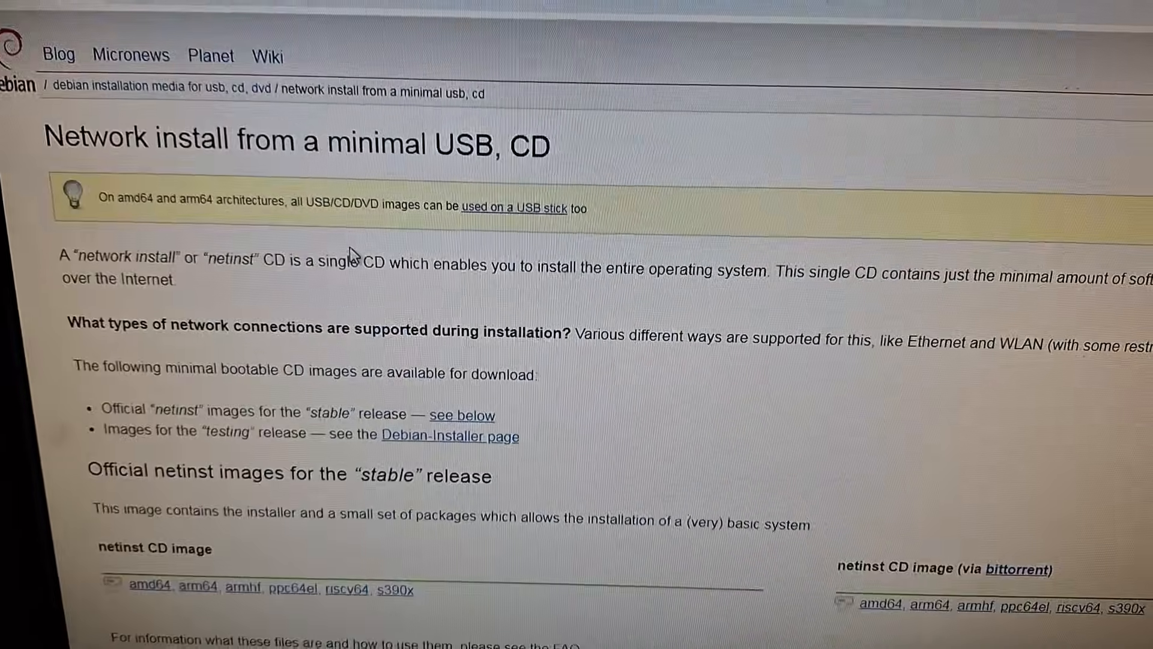
# - Scroll the debian.org netinst page down to the stable netinst images
pyautogui.scroll(-3)
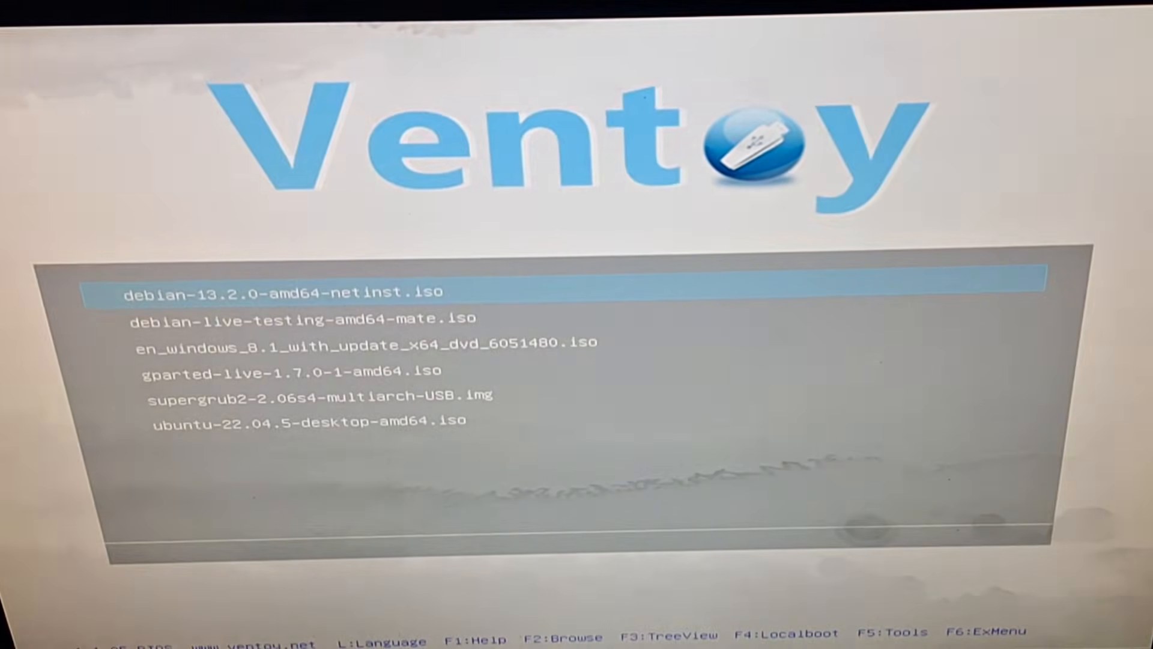
# - Move the Ventoy selection to the debian-13.2.0-amd64-netinst.iso entry
pyautogui.press('Down')
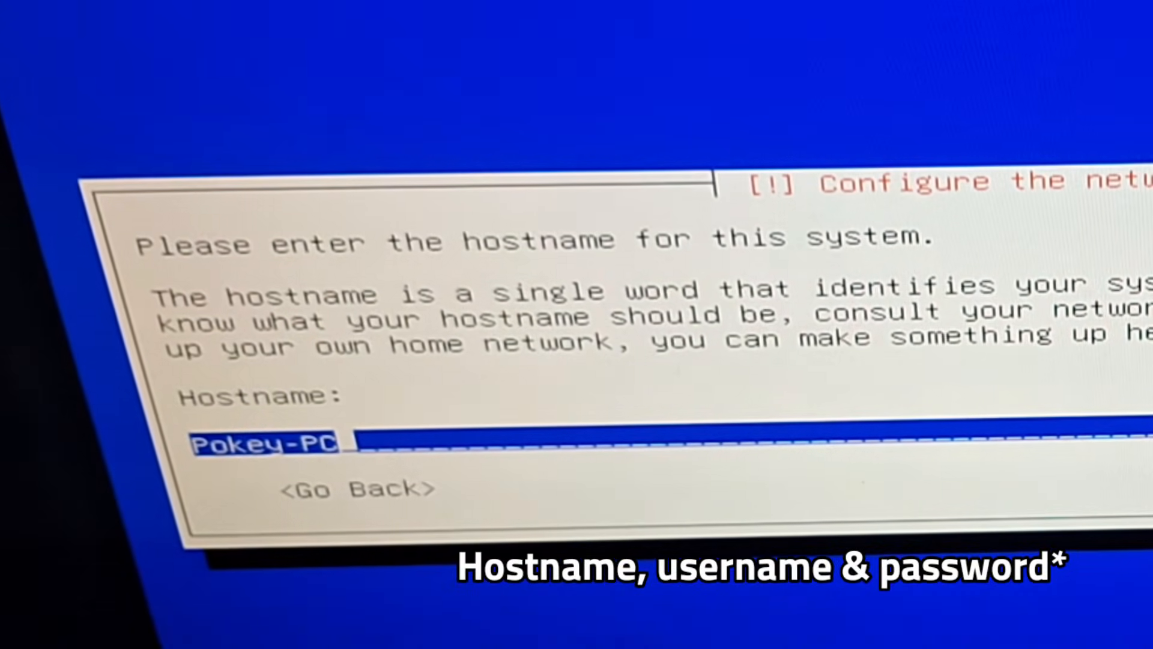
# - Confirm the entered hostname to continue past network configuration
pyautogui.press('Enter')
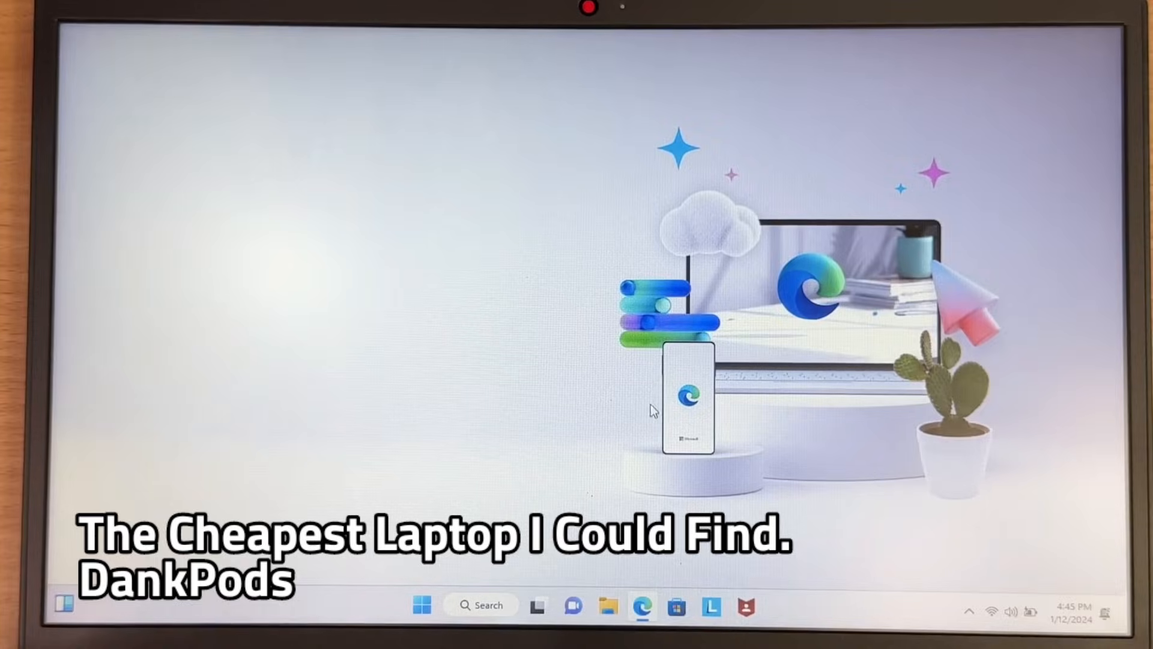
pyautogui.click(643, 606)
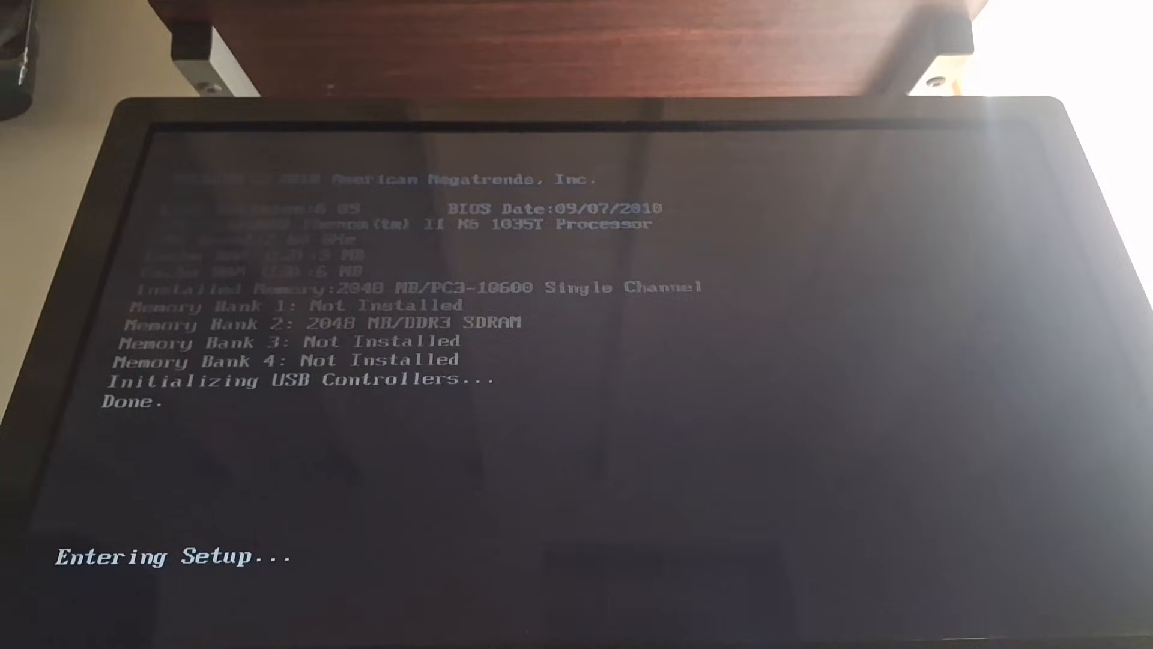
# - Press F10 during the 2048 MB memory check to enter firmware setup
pyautogui.press('f10')
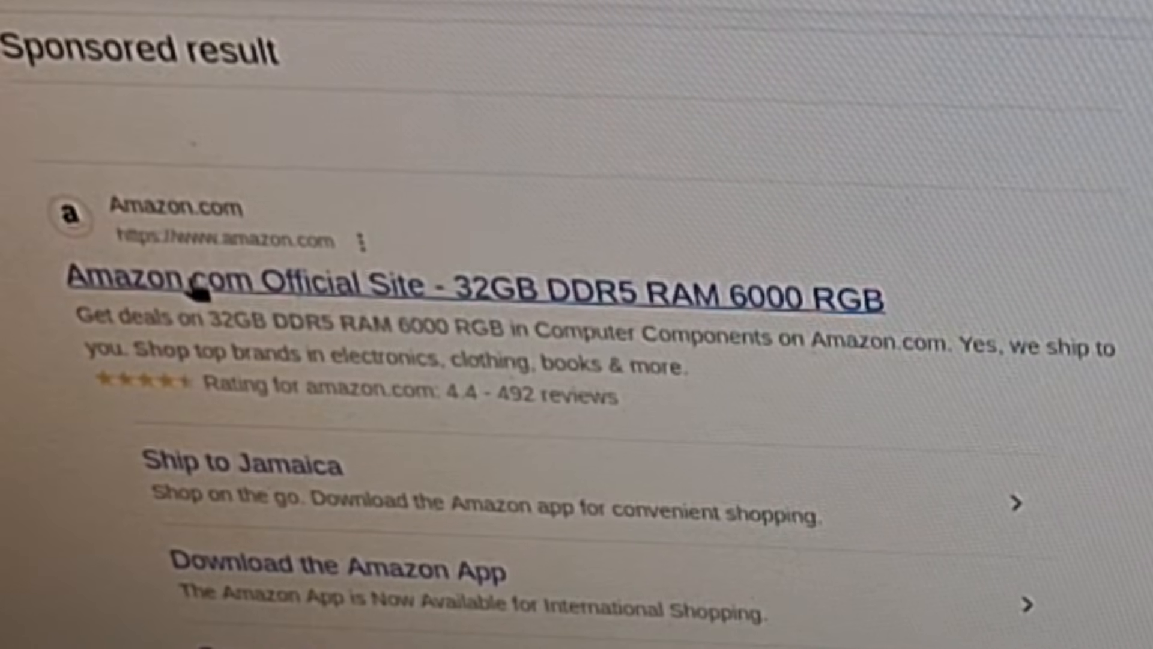
pyautogui.moveTo(262, 206)
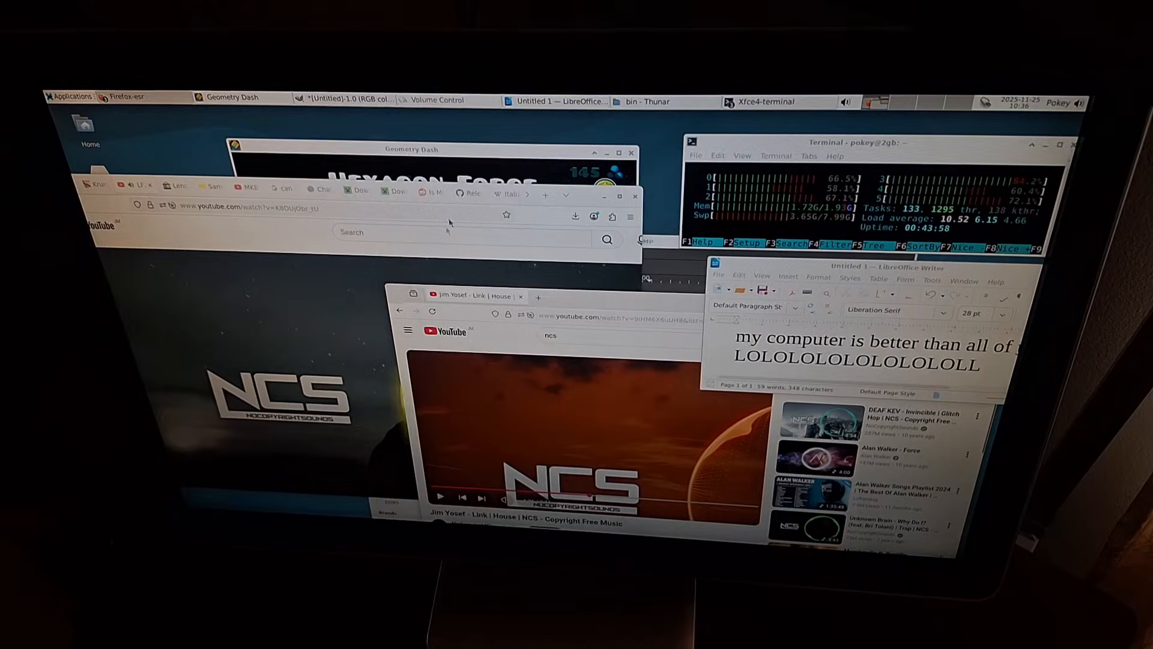
# - Raise the Geometry Dash window showing the Hexagon Force level above the others
pyautogui.click(411, 148)
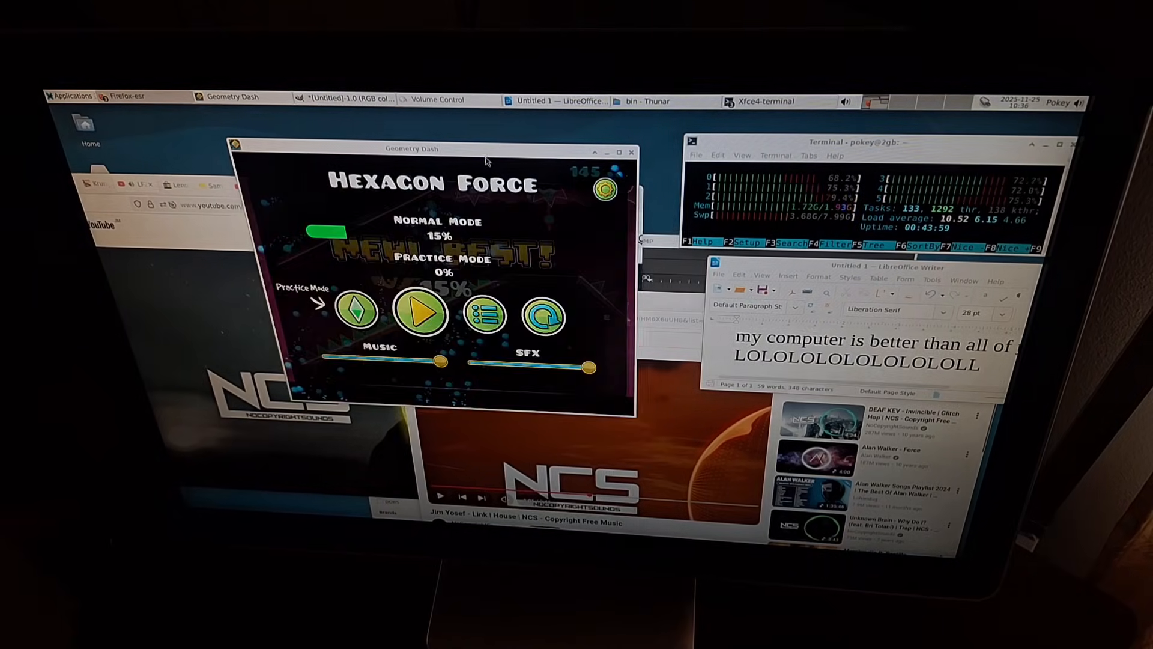